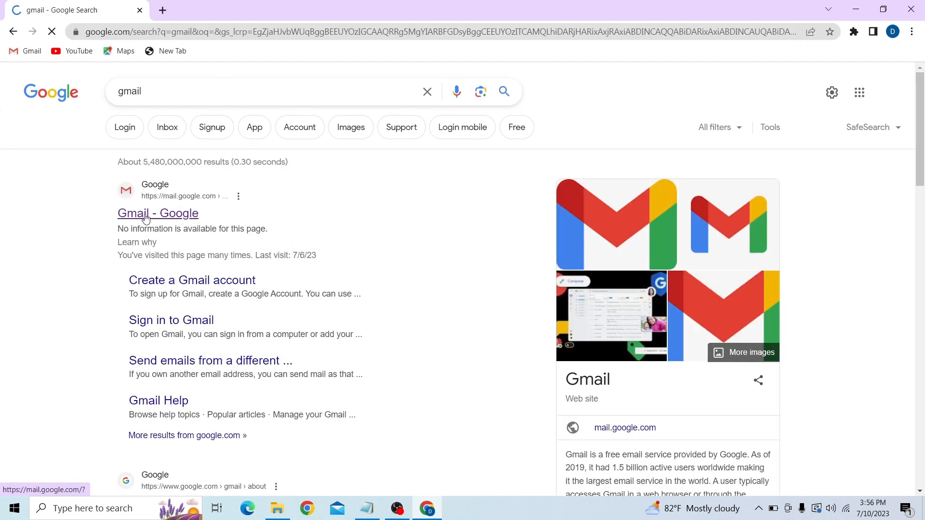
- Open Gmail from the 'Gmail - Google' search result, landing in the Primary inbox
left_click(157, 213)
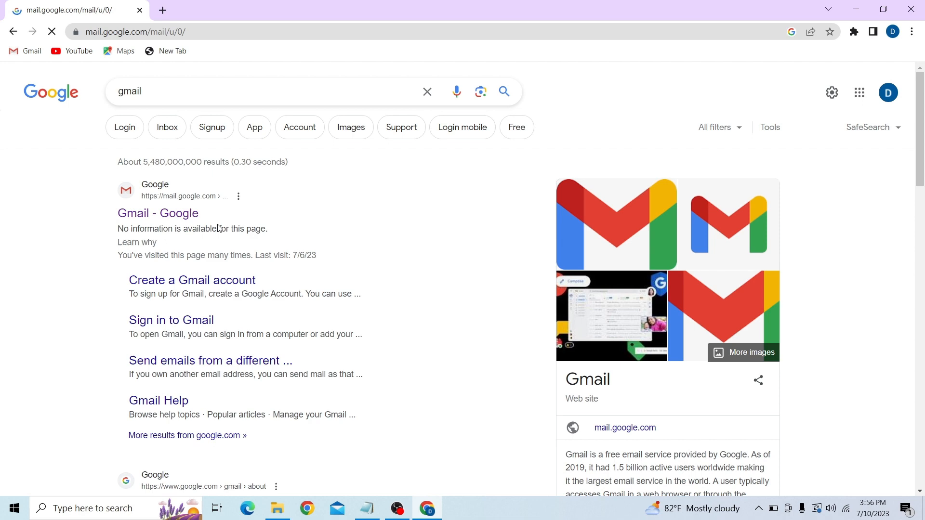
left_click(157, 213)
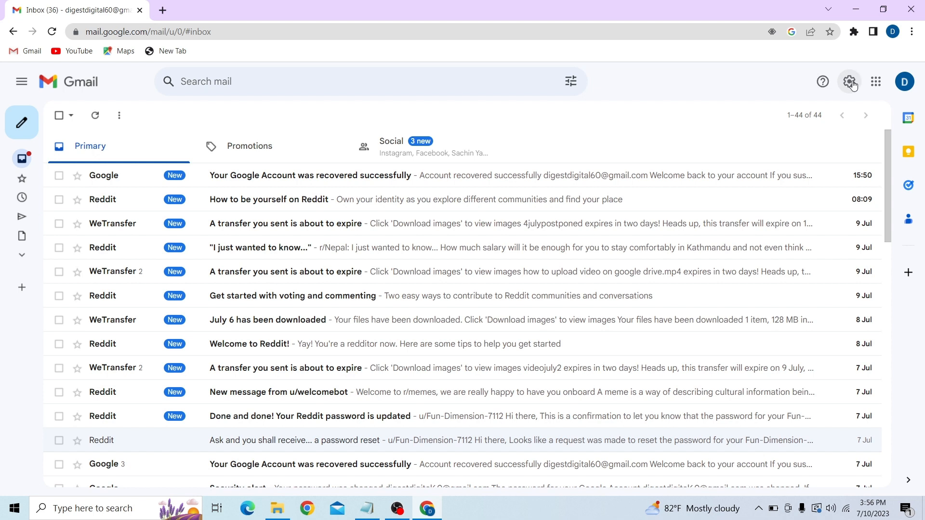
- Reach the full Settings page via Quick settings and 'See all settings'
left_click(849, 81)
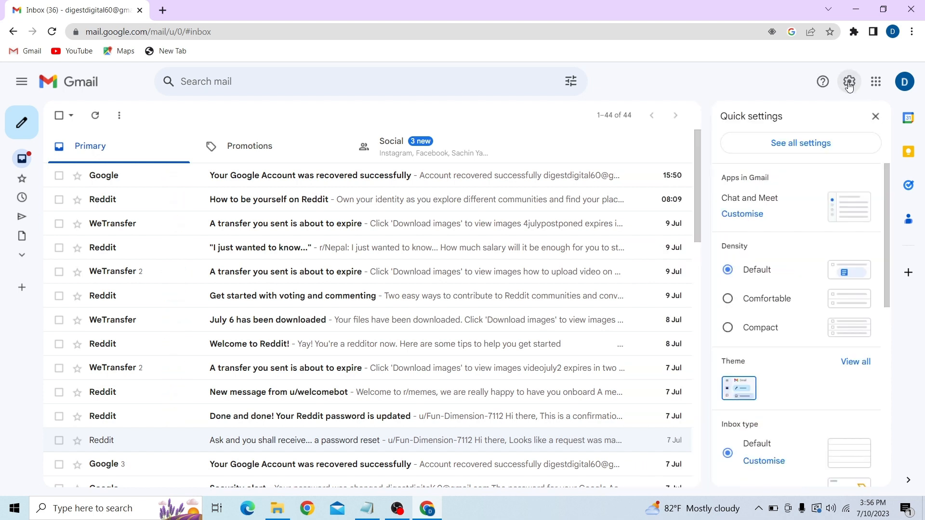
mouse_move(760, 143)
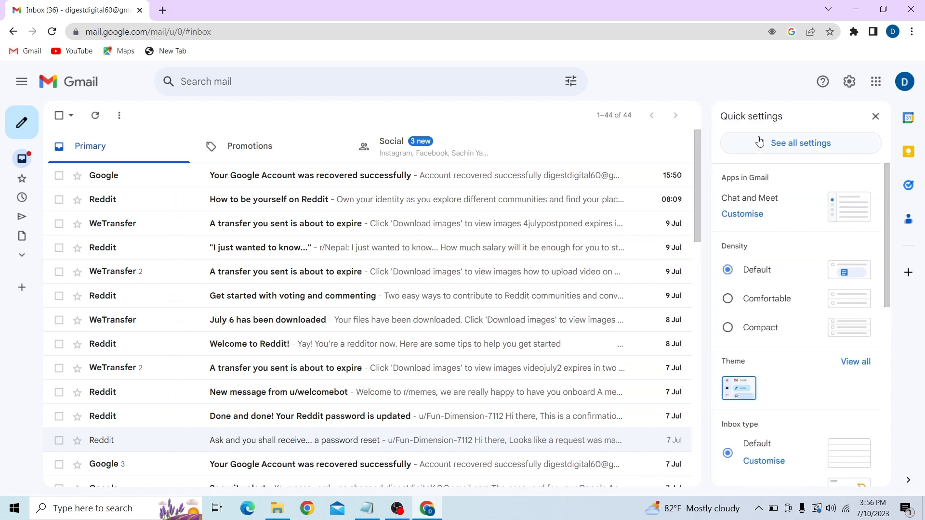
left_click(800, 142)
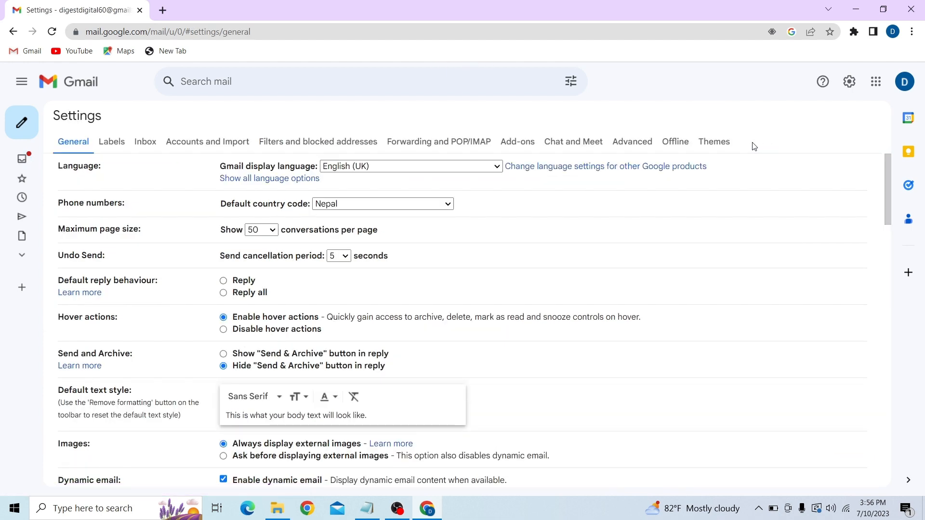
mouse_move(713, 142)
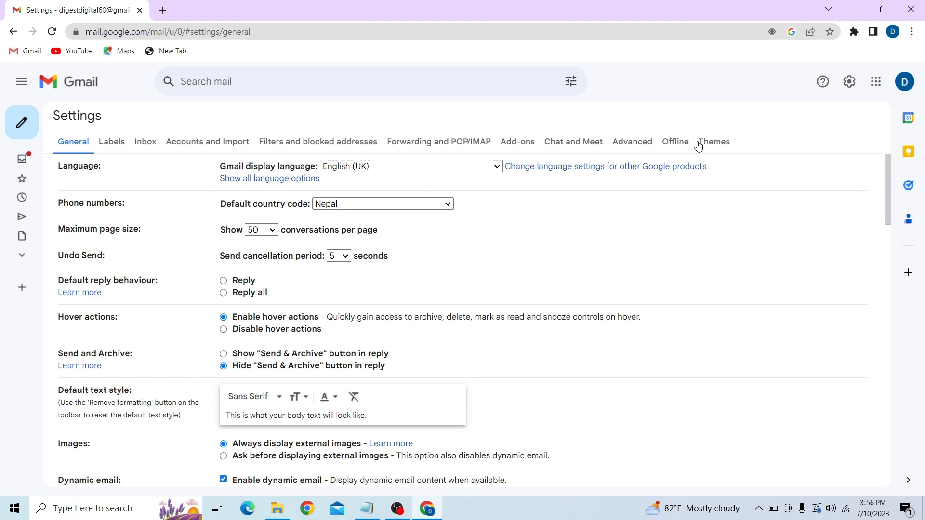
mouse_move(344, 142)
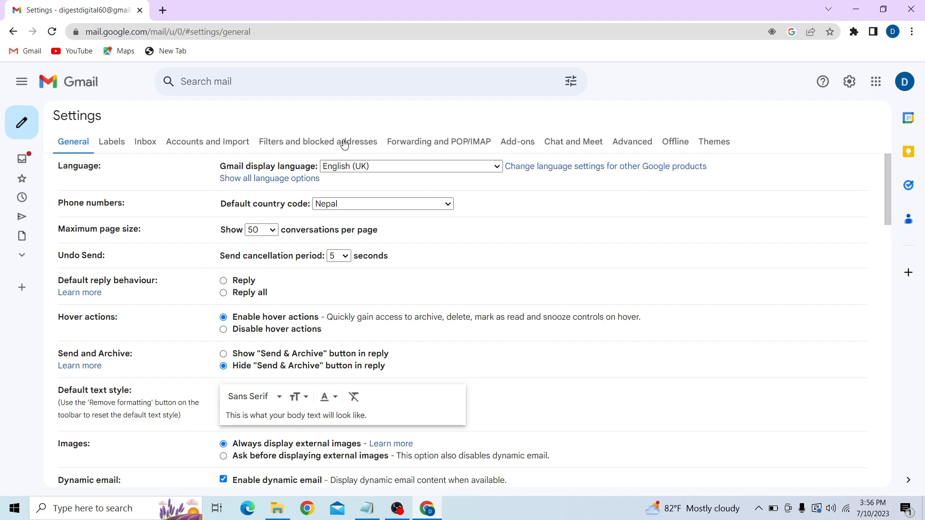
- Go to Filters and blocked addresses and start a new filter with empty criteria
left_click(317, 142)
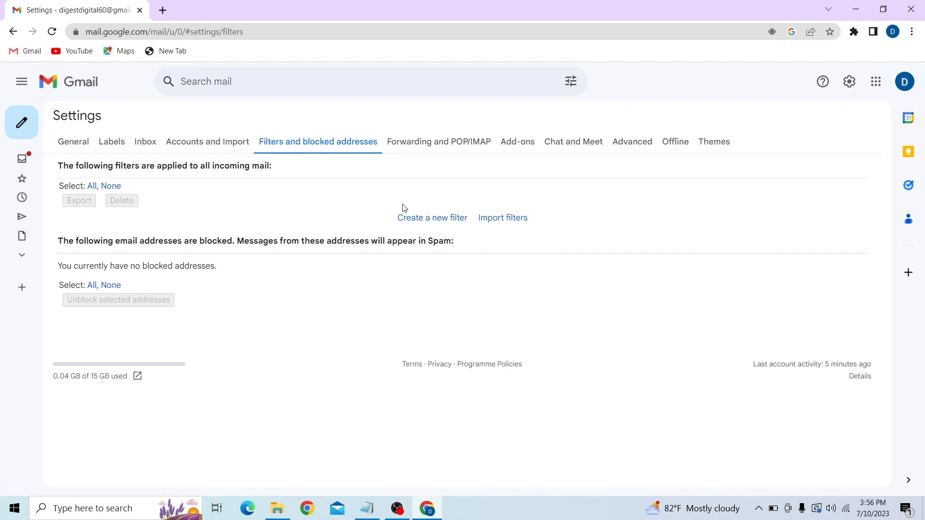
left_click(431, 217)
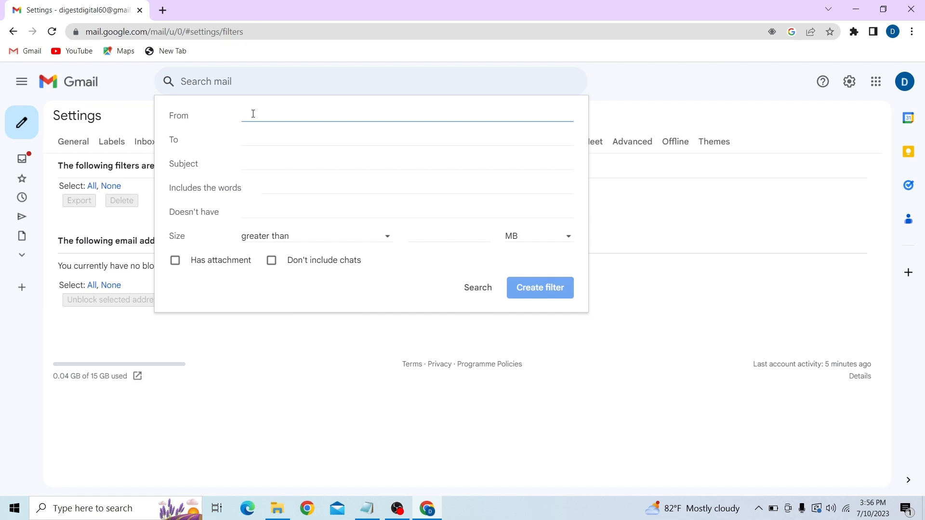
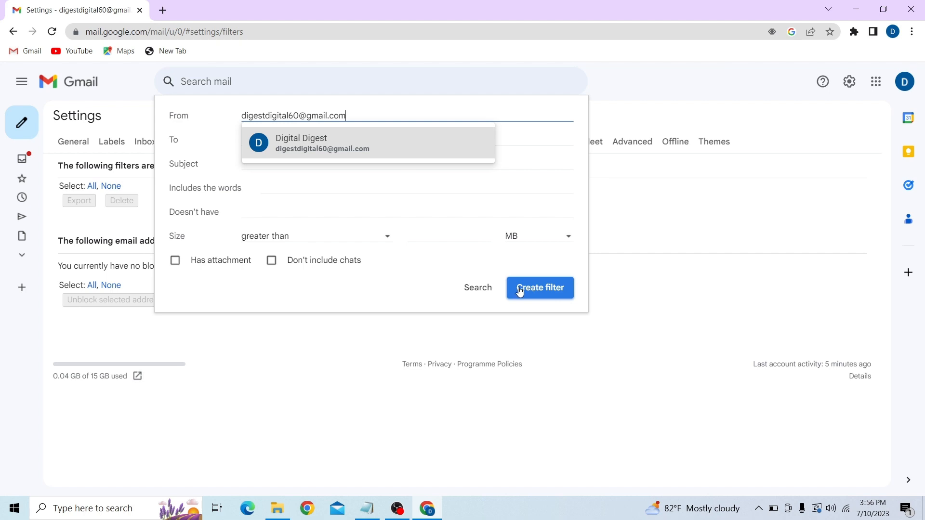
left_click(538, 288)
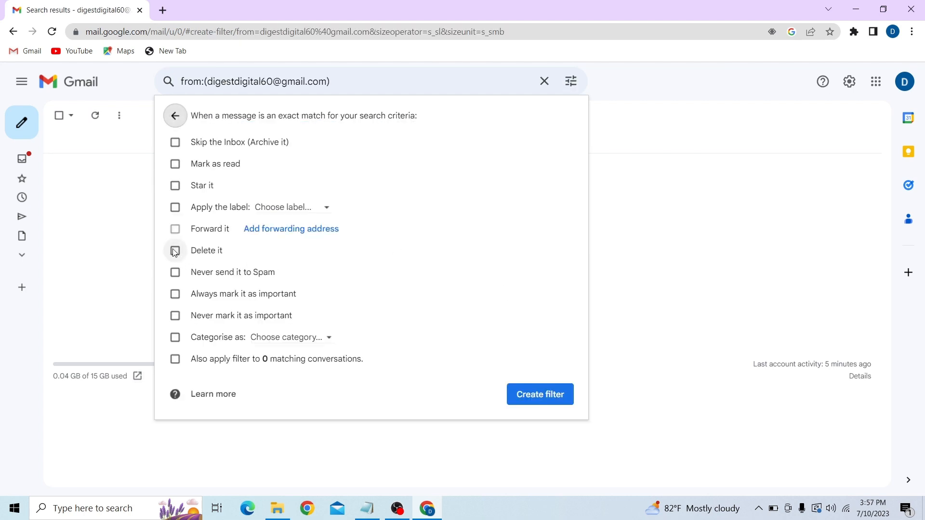
left_click(174, 251)
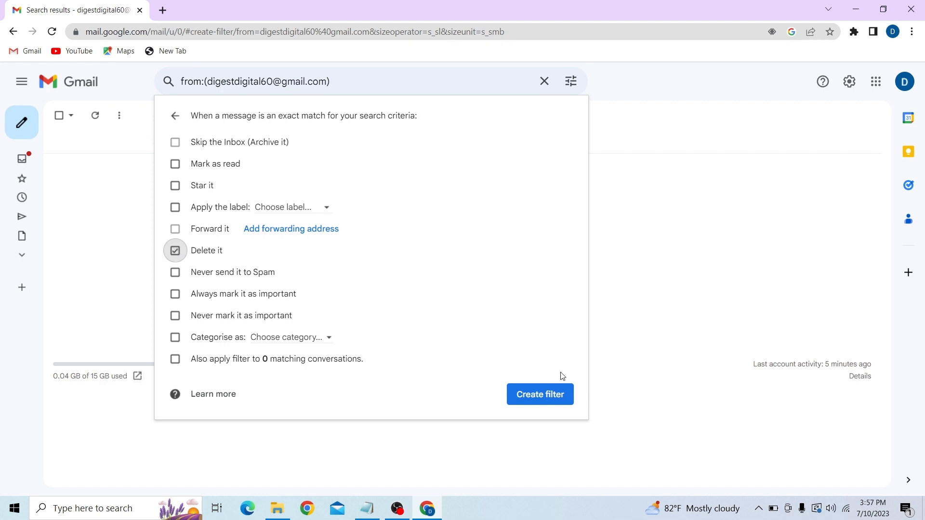
left_click(538, 394)
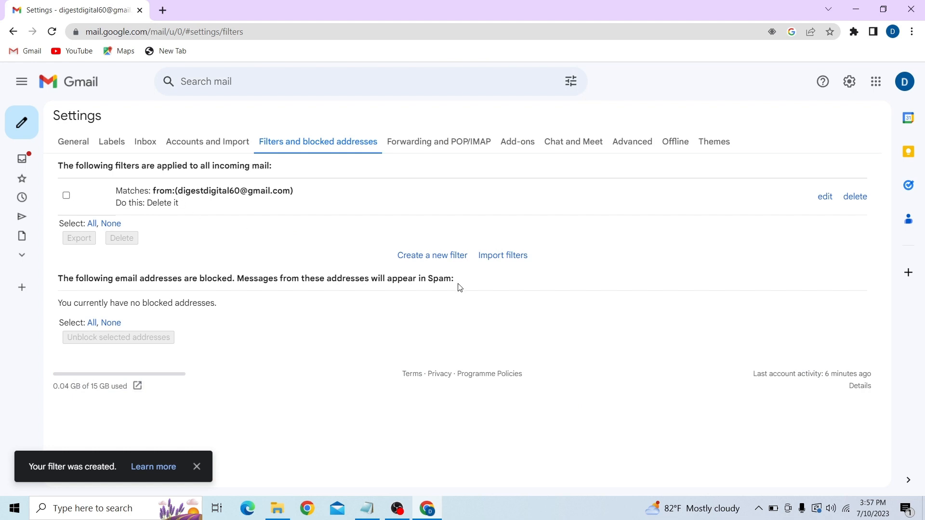
mouse_move(855, 196)
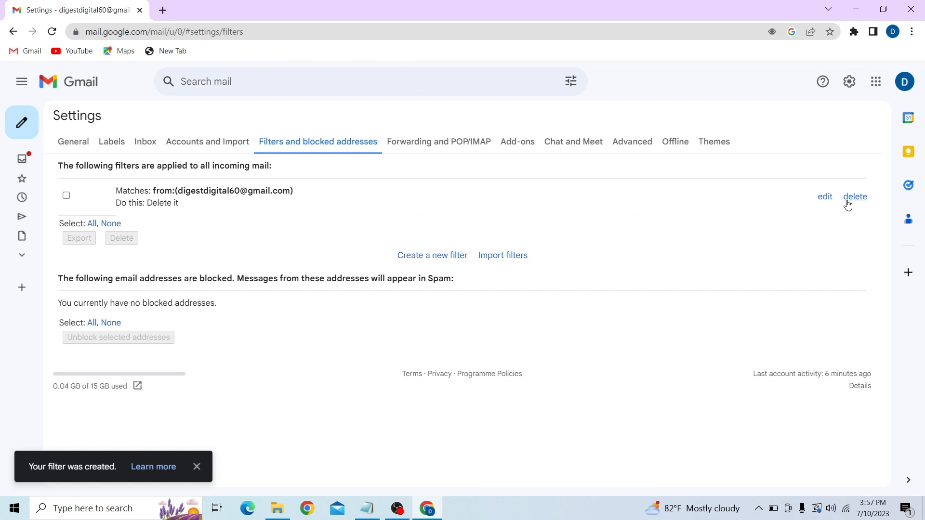